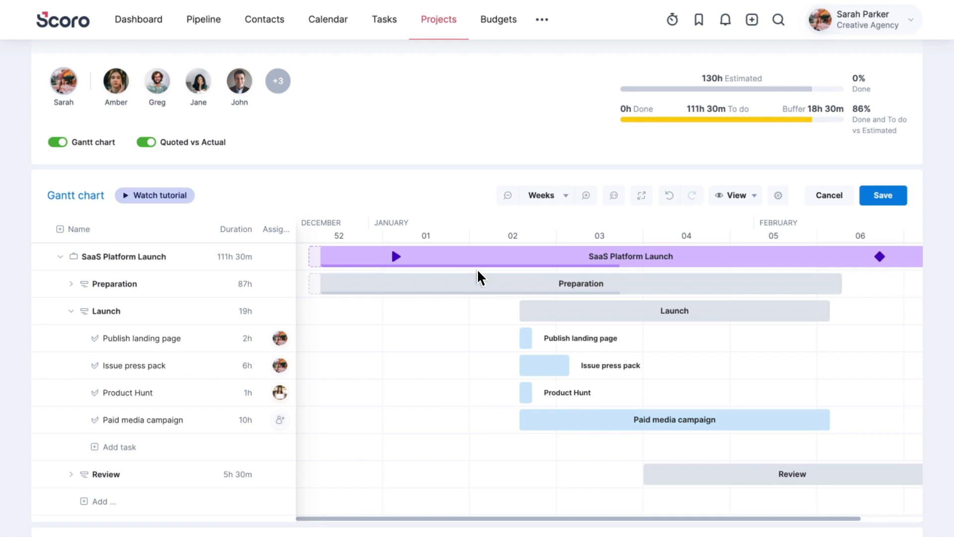
{"action": "mouse_move", "coordinate": [279, 424]}
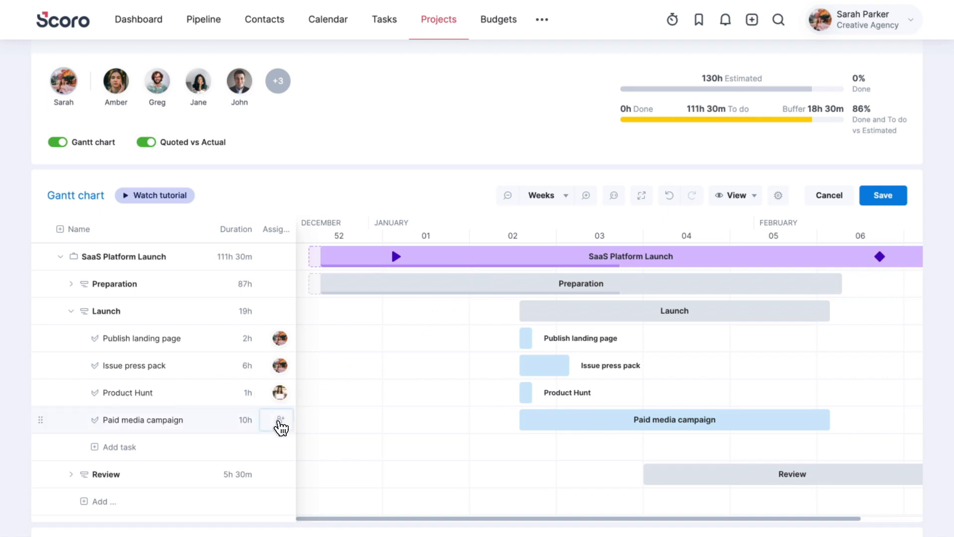
Assign a team member to the Paid media campaign task in the Gantt chart.
{"action": "left_click", "coordinate": [280, 420]}
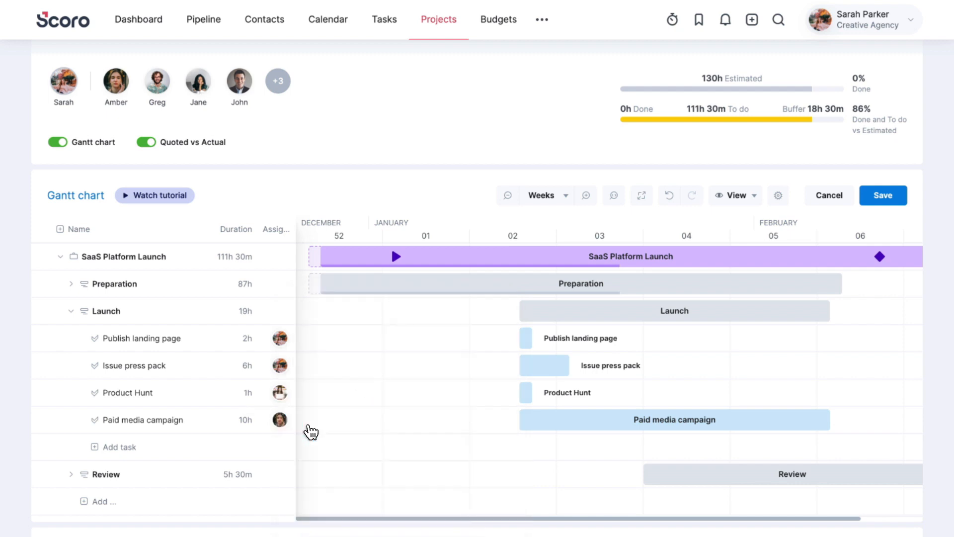
{"action": "mouse_move", "coordinate": [752, 20]}
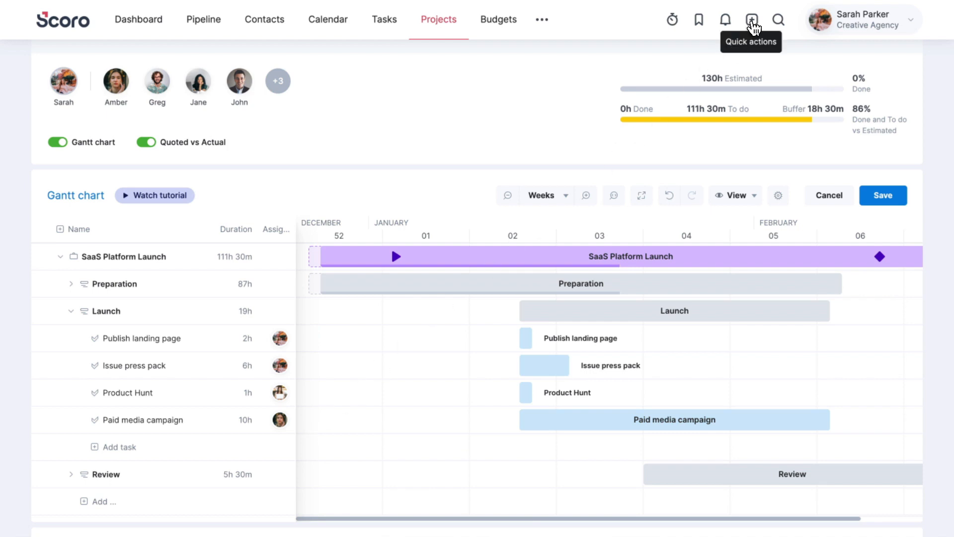
Create and save a 5-hour Social media management task for January Sales Campaign.
{"action": "left_click", "coordinate": [751, 20]}
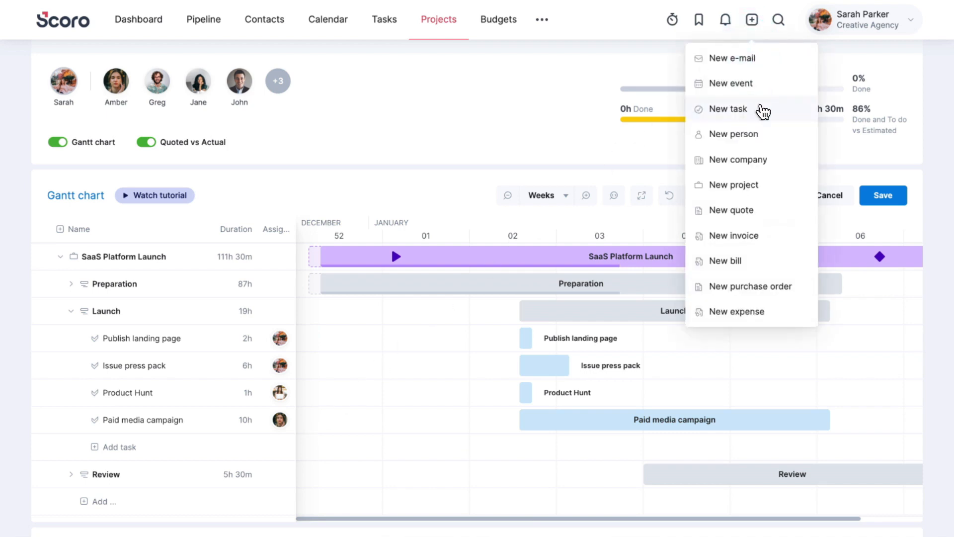
{"action": "left_click", "coordinate": [730, 108]}
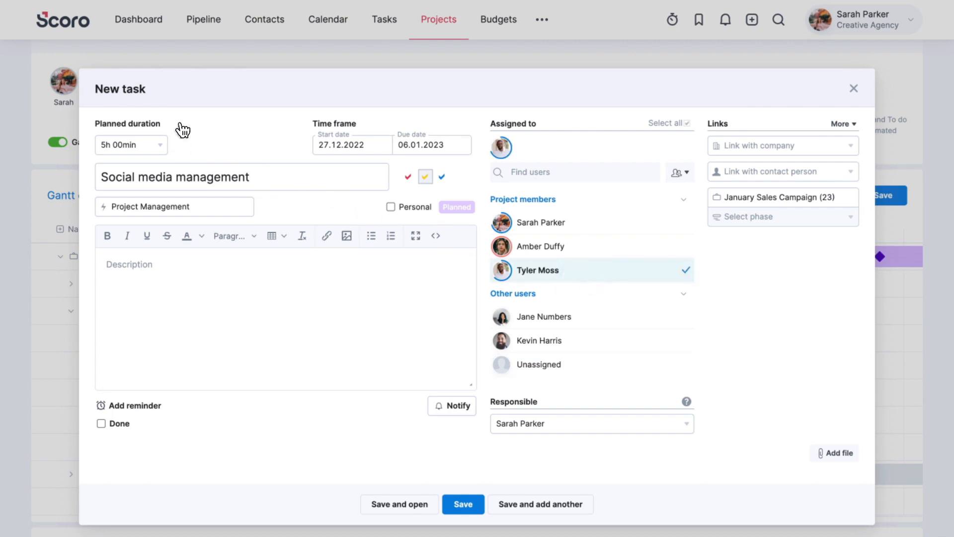
{"action": "mouse_move", "coordinate": [407, 235]}
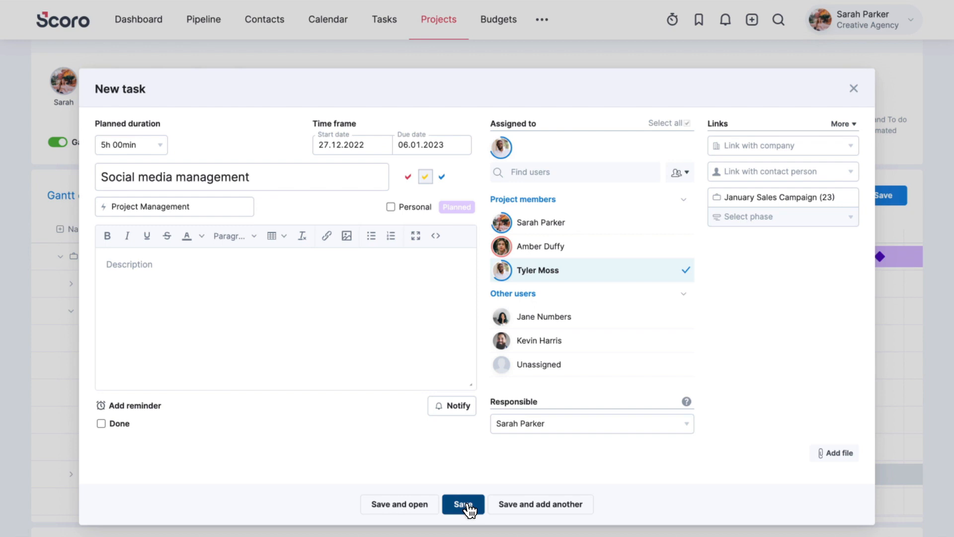
{"action": "left_click", "coordinate": [463, 504]}
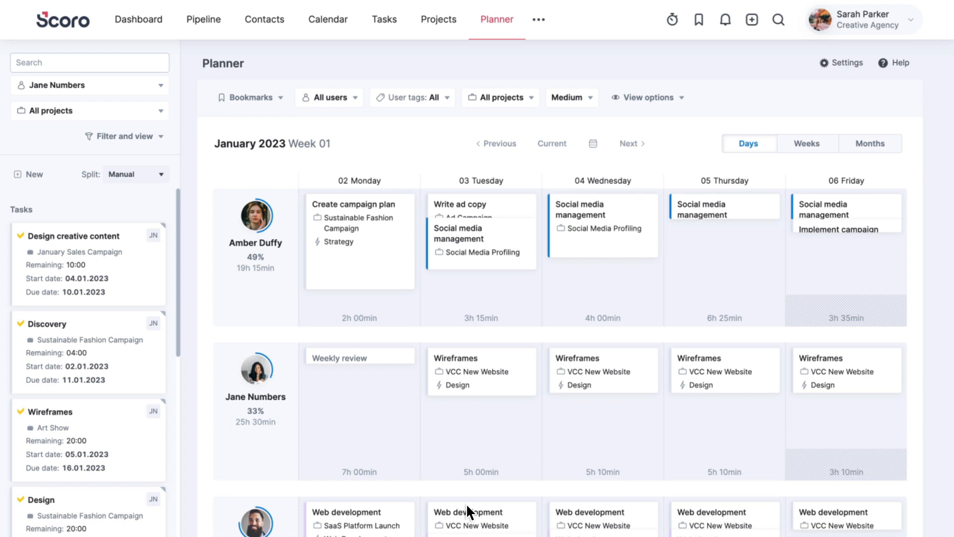
{"action": "mouse_move", "coordinate": [141, 323]}
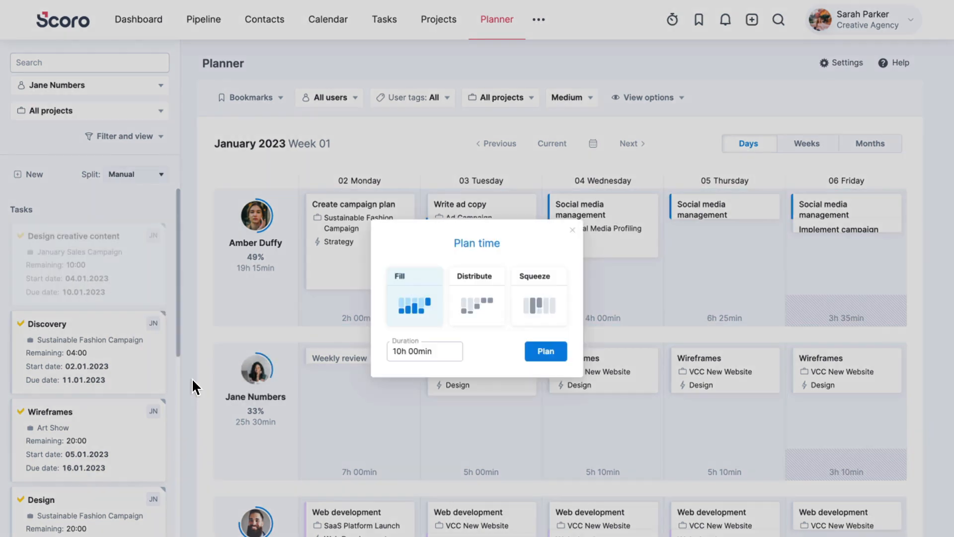
{"action": "mouse_move", "coordinate": [421, 322]}
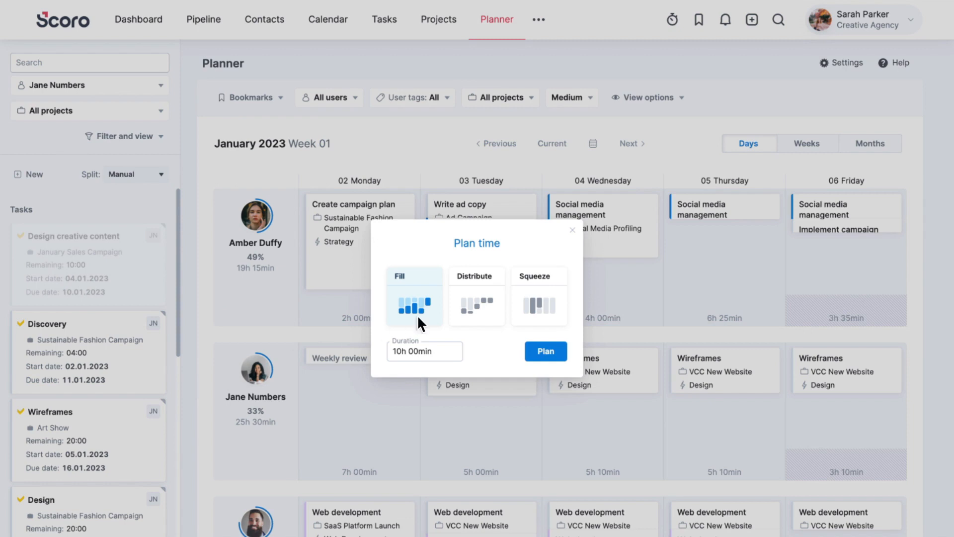
Distribute Design creative content's 10 hours across Jane Numbers' week in Planner.
{"action": "left_click", "coordinate": [476, 295]}
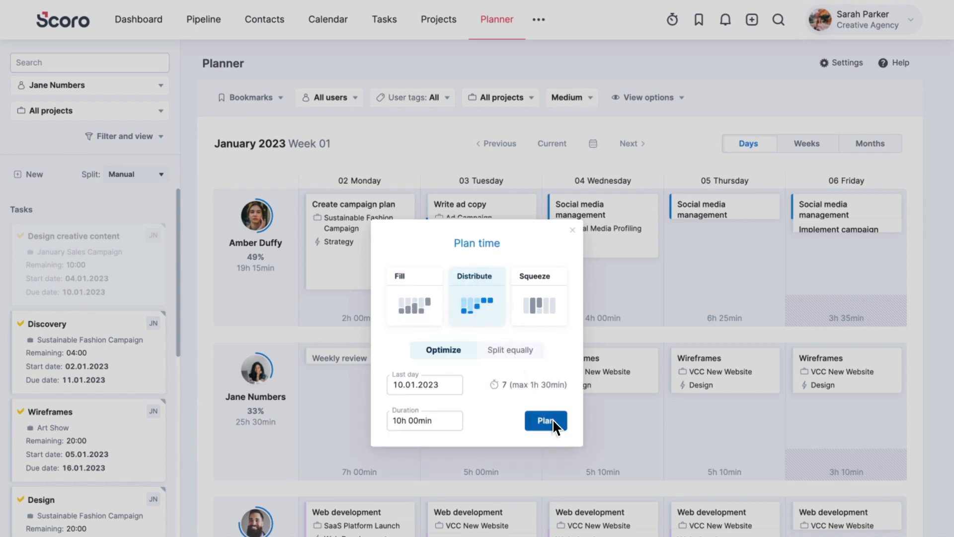
{"action": "left_click", "coordinate": [545, 420]}
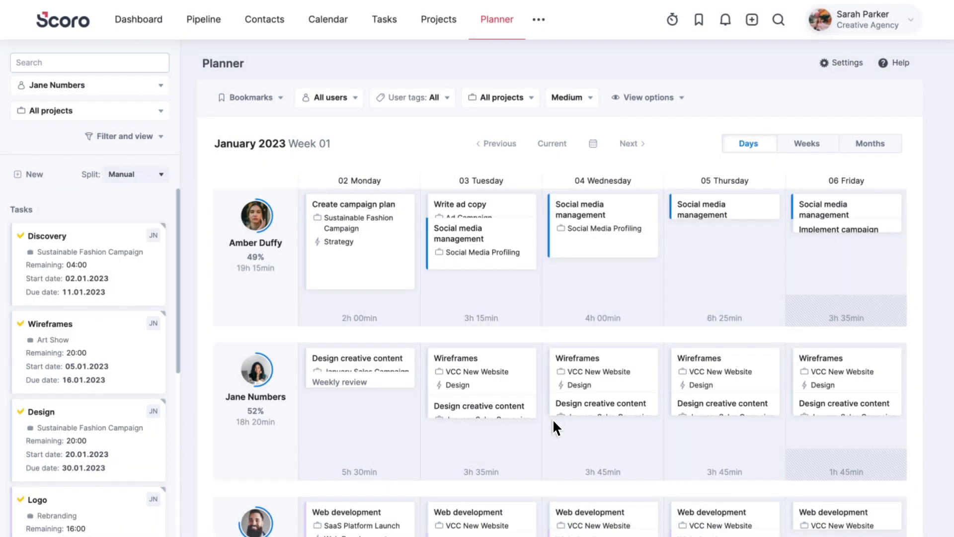
Go to the Tasks area and switch to the all-users task board view.
{"action": "left_click", "coordinate": [384, 19]}
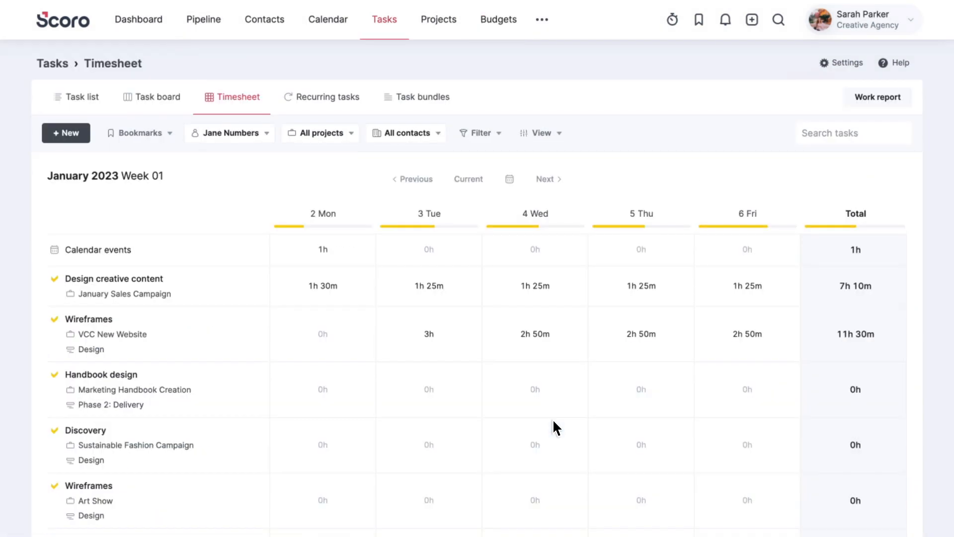
{"action": "mouse_move", "coordinate": [356, 359]}
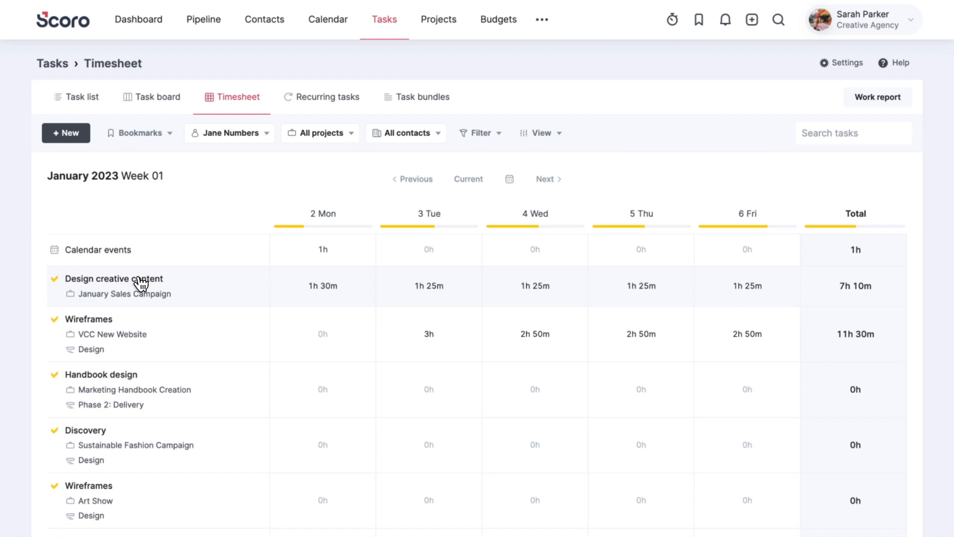
{"action": "left_click", "coordinate": [157, 97]}
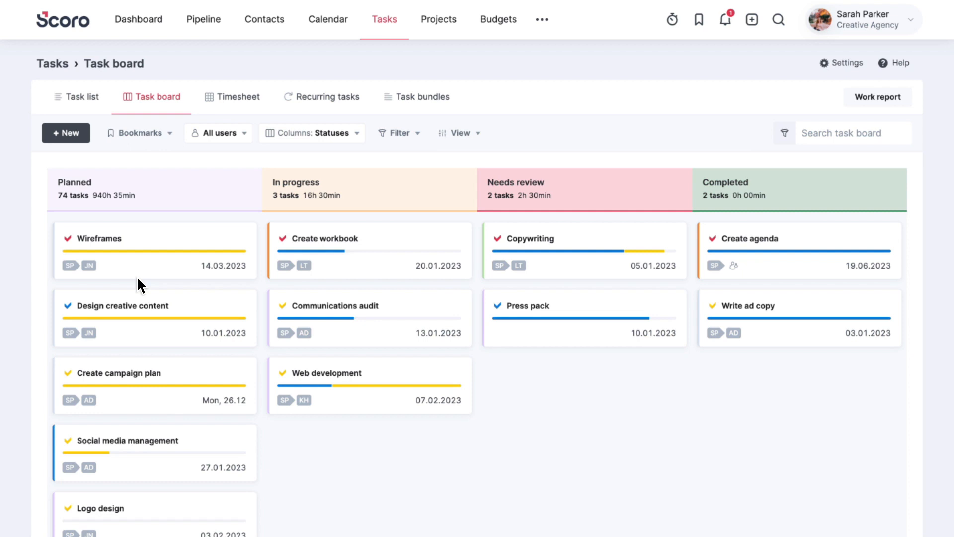
{"action": "mouse_move", "coordinate": [65, 132]}
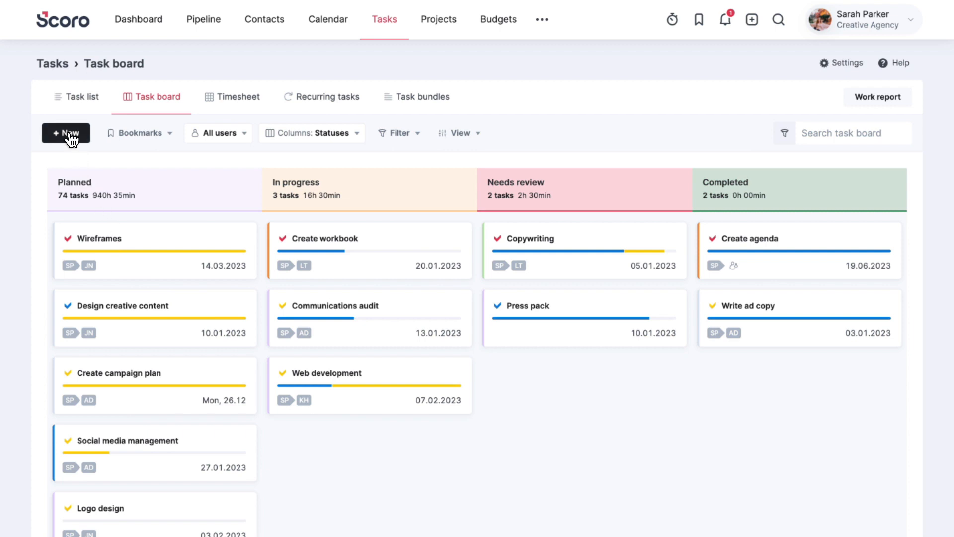
Add a Campaign report task due 30.12 to the Planned column.
{"action": "left_click", "coordinate": [66, 133]}
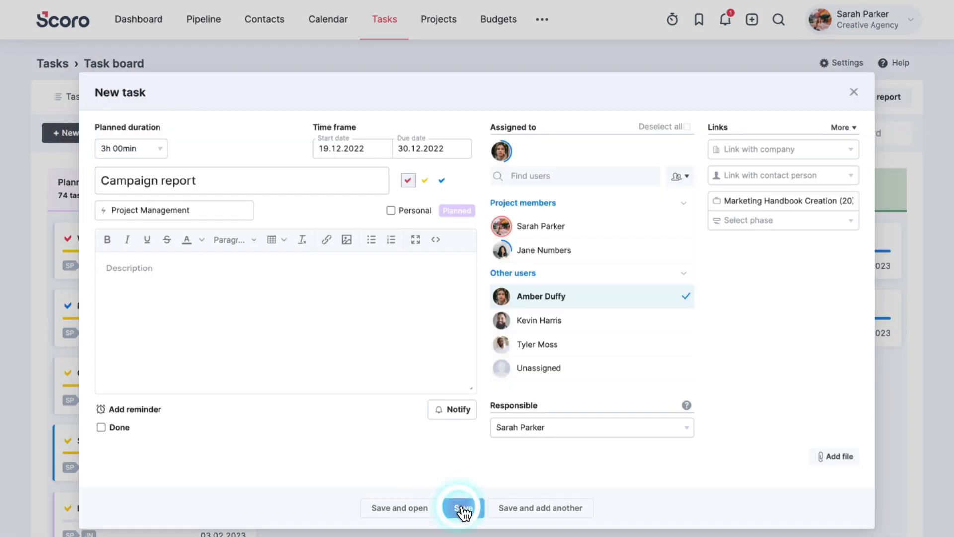
{"action": "left_click", "coordinate": [463, 508]}
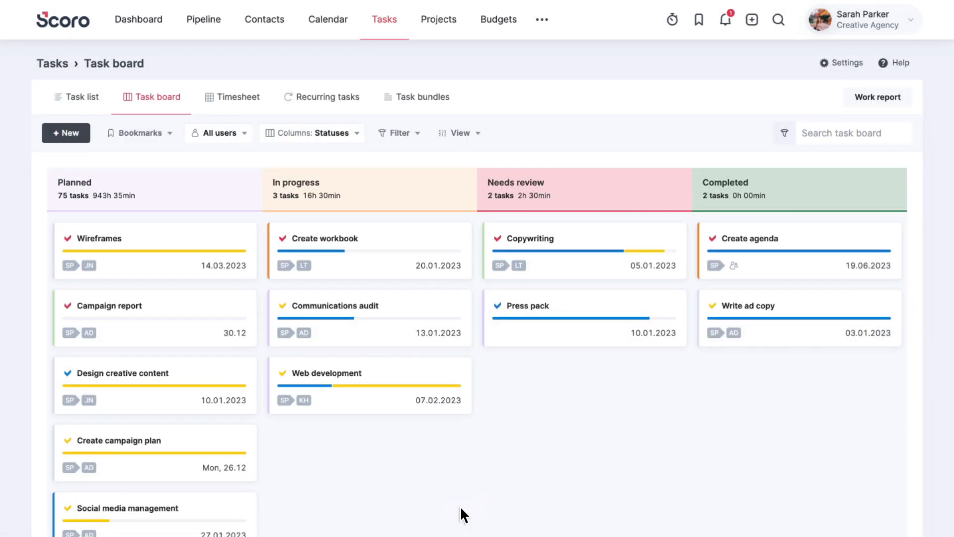
{"action": "mouse_move", "coordinate": [89, 245]}
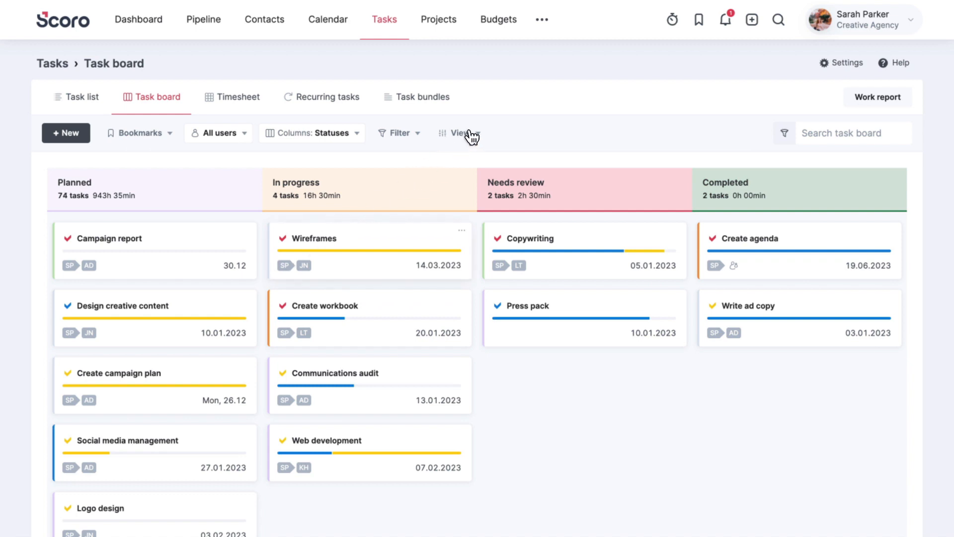
Set the task board's View rows option to Projects.
{"action": "left_click", "coordinate": [457, 132]}
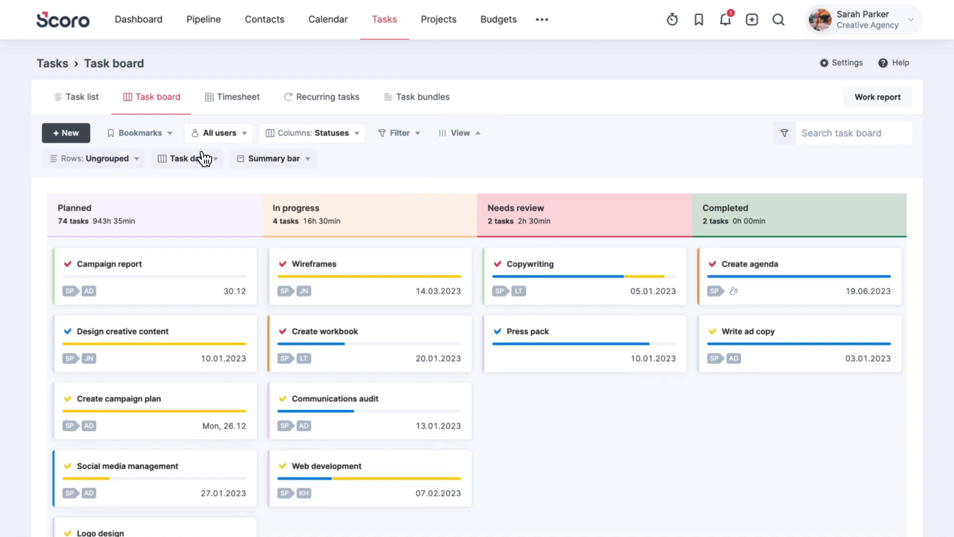
{"action": "left_click", "coordinate": [90, 158]}
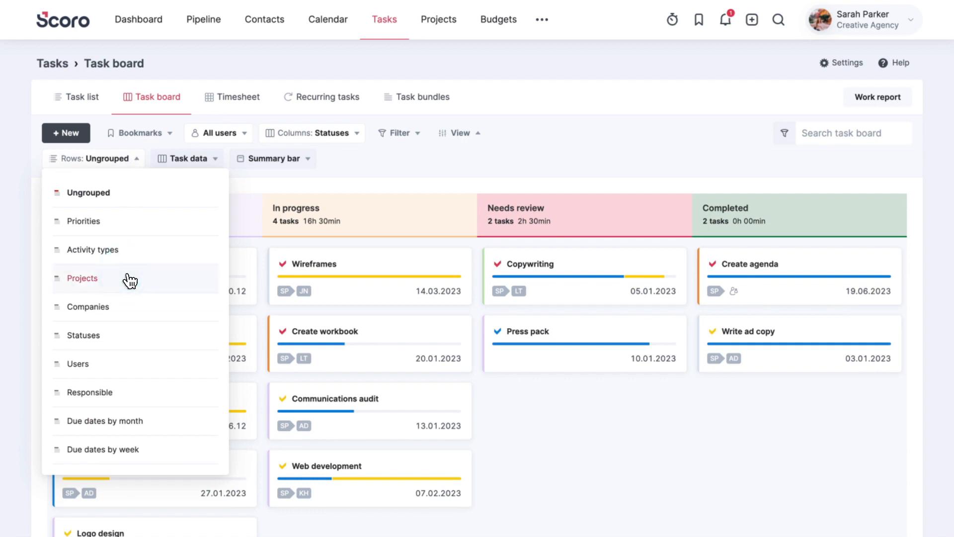
{"action": "left_click", "coordinate": [82, 278]}
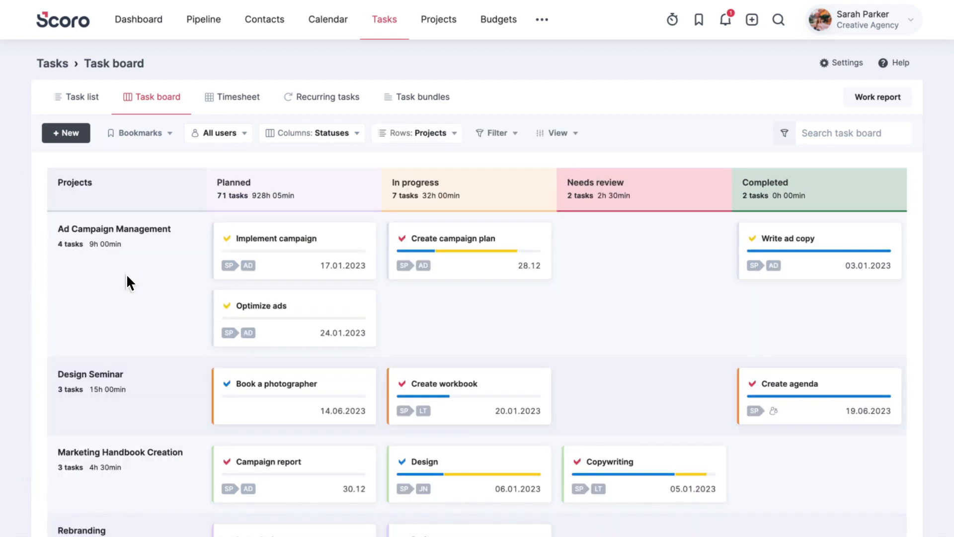